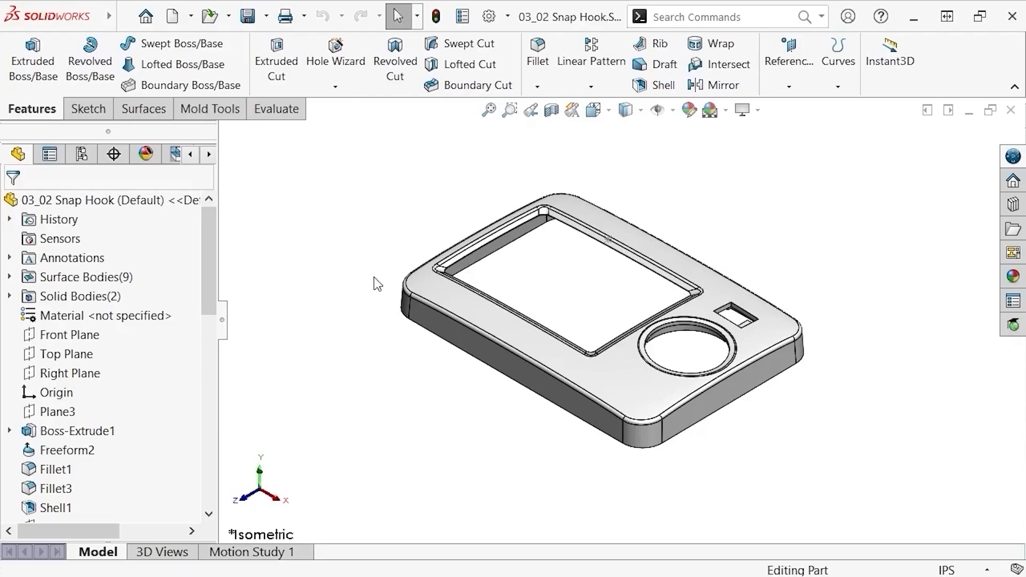
mouse_move(420, 335)
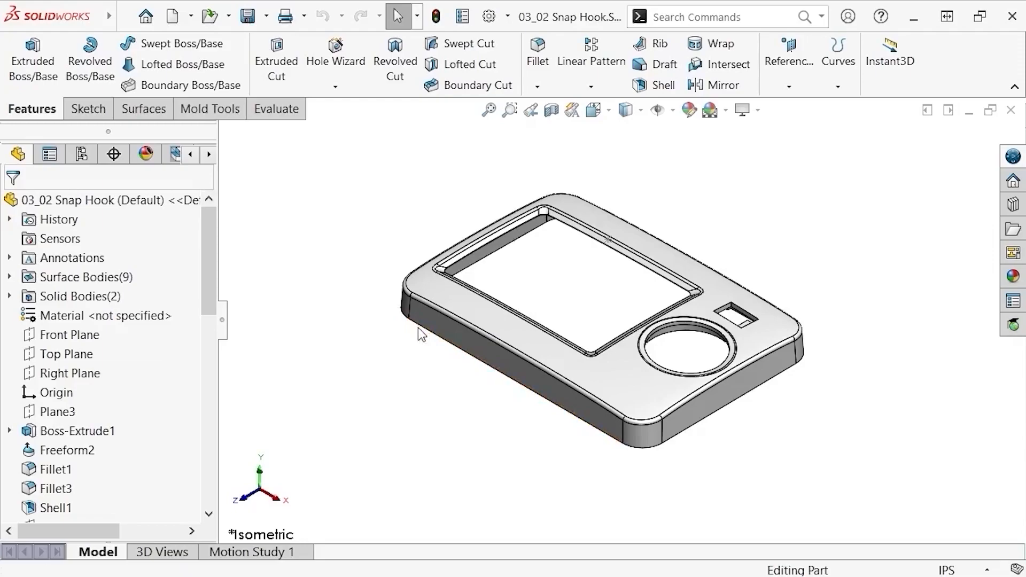
mouse_move(262, 196)
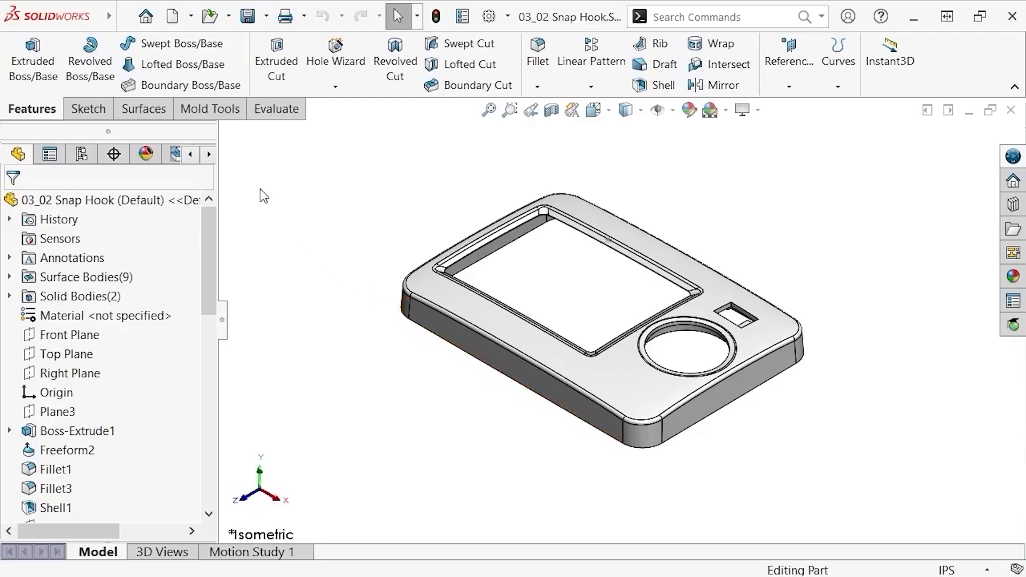
- Insert a Fastening Feature Snap Hook and scroll through its empty PropertyManager
click(227, 17)
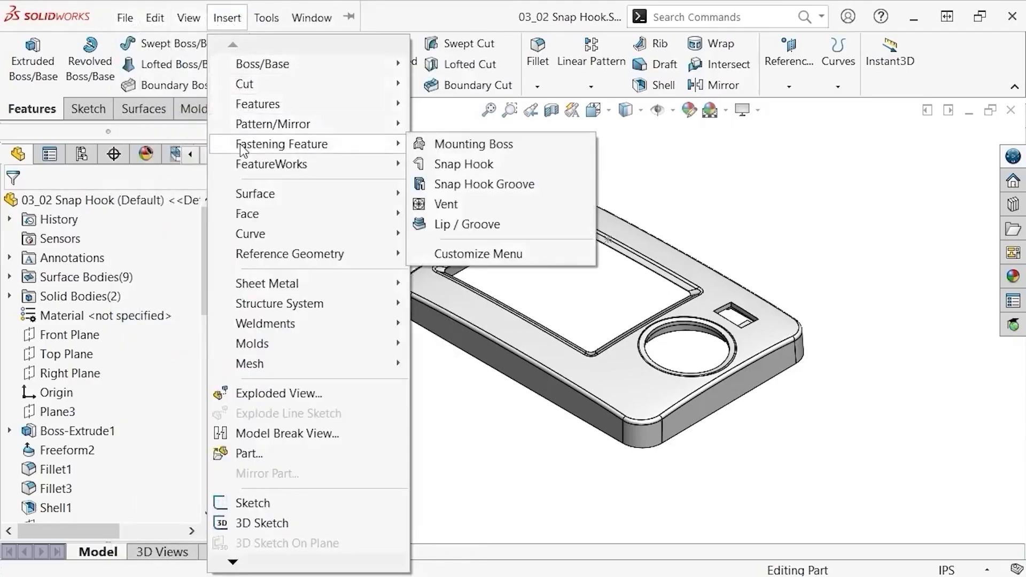
click(463, 164)
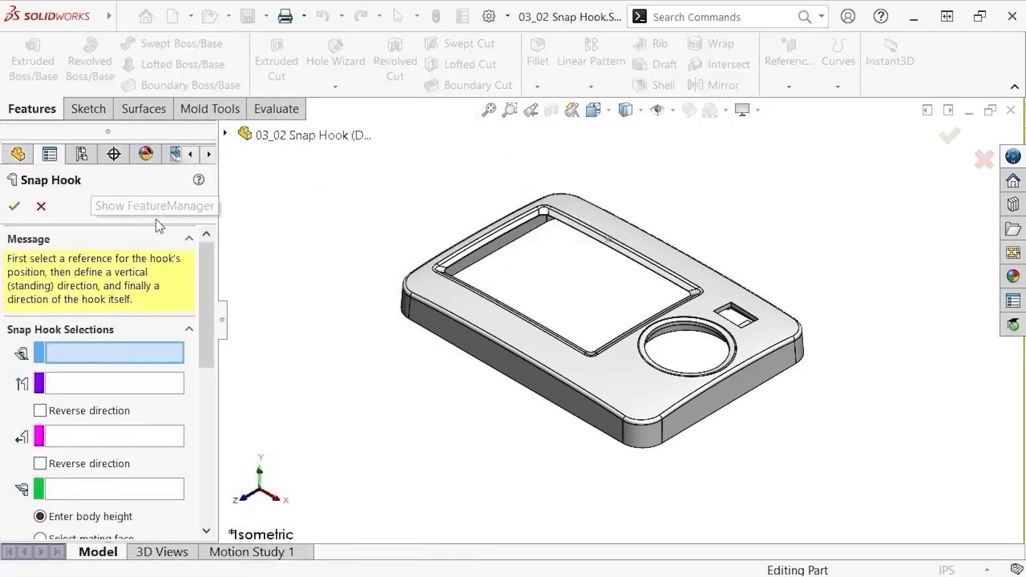
scroll(down, 3)
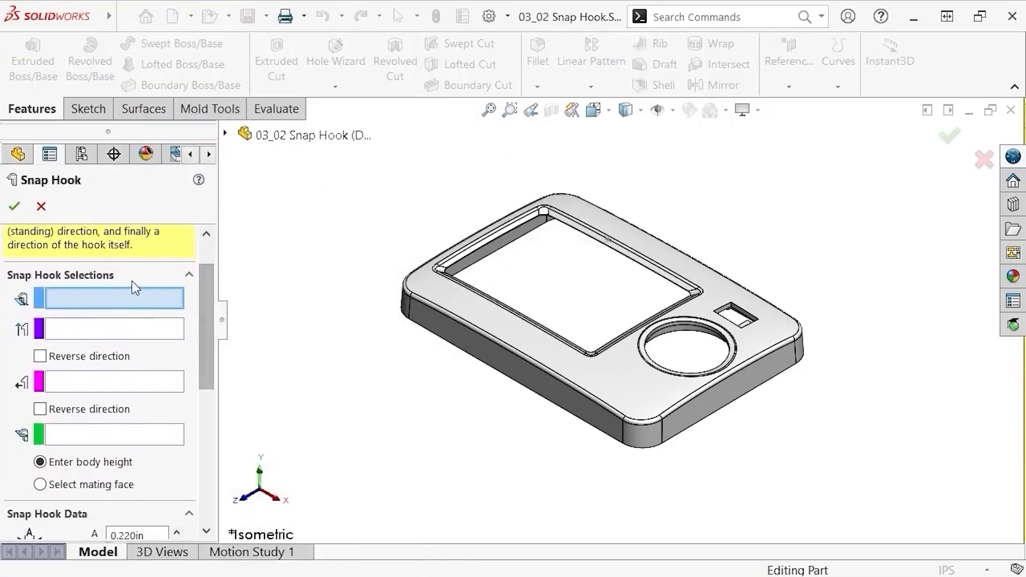
scroll(down, 3)
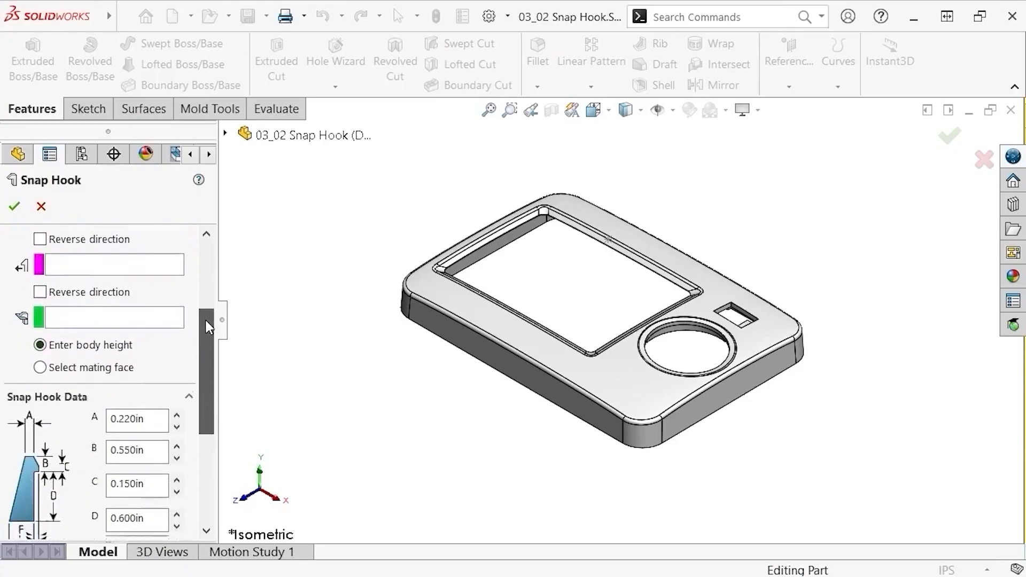
scroll(down, 3)
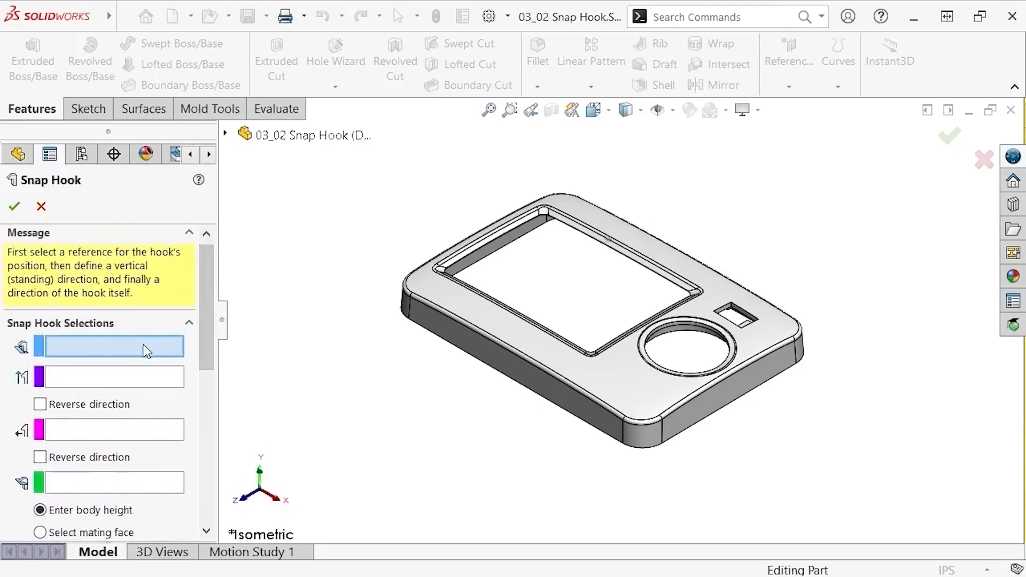
- Orbit the enclosure to view its inner rim
drag(602, 275, 458, 308)
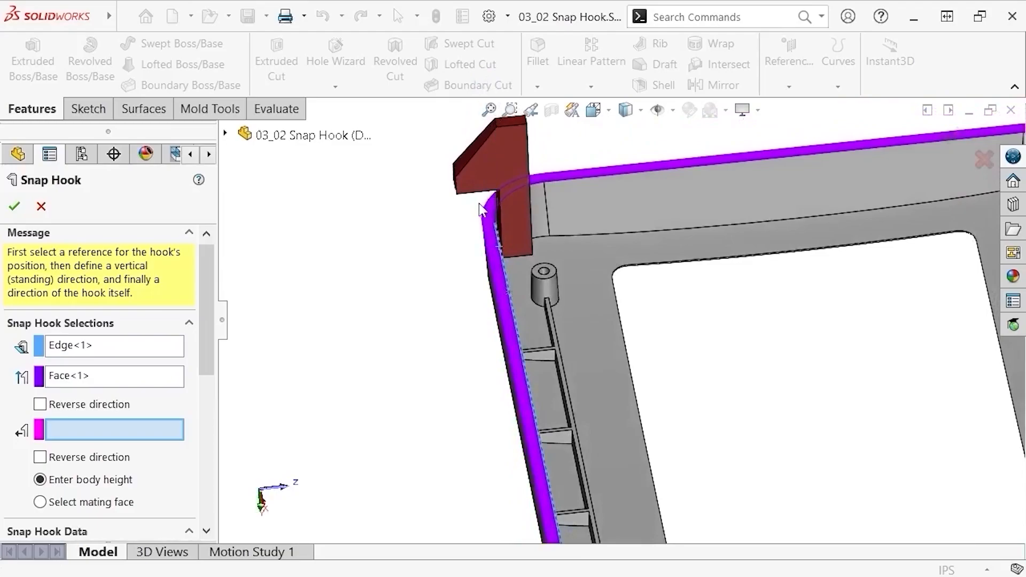
mouse_move(154, 433)
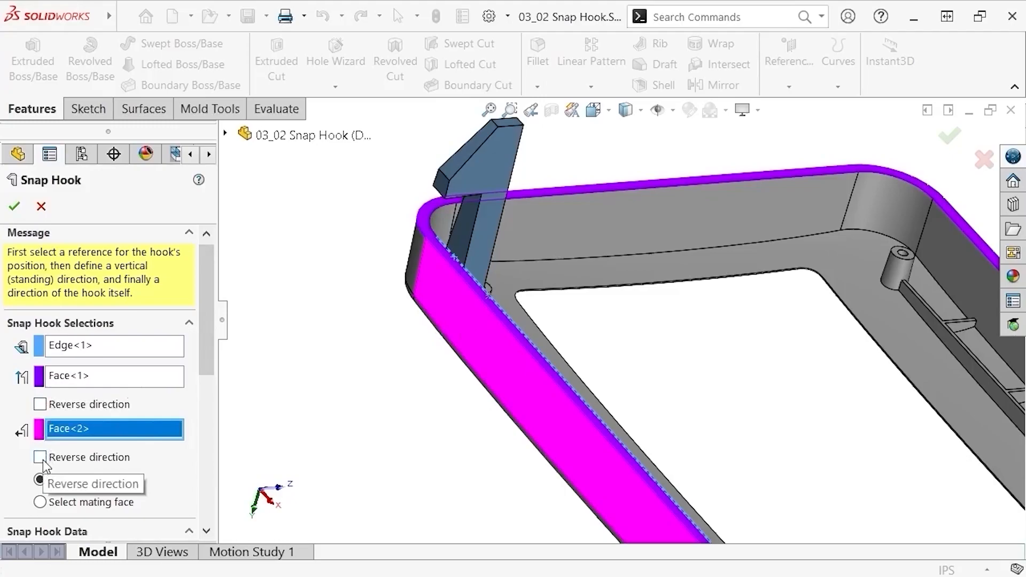
- Switch the snap hook height option to Select mating face and activate the mating face box
click(39, 480)
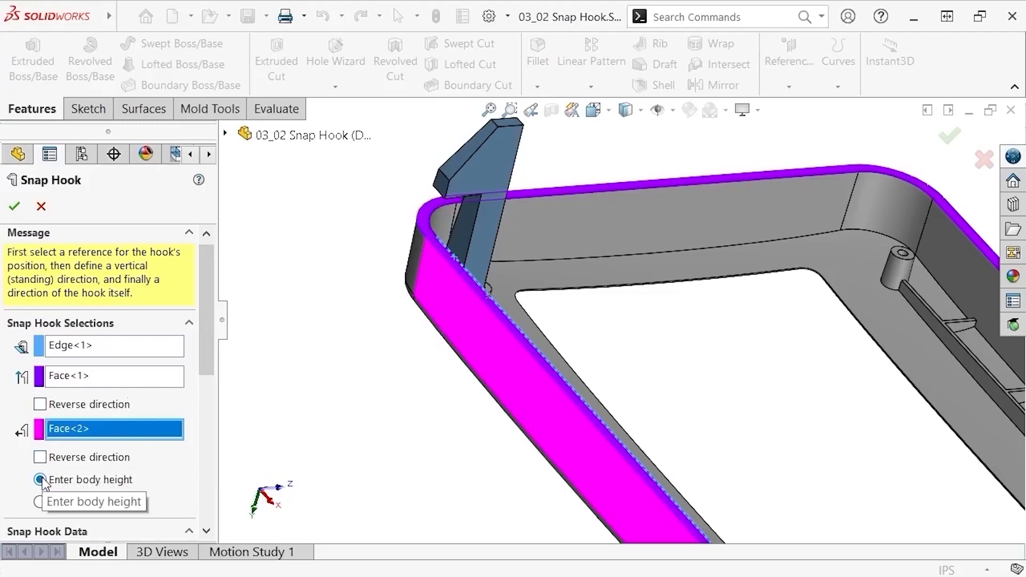
click(39, 501)
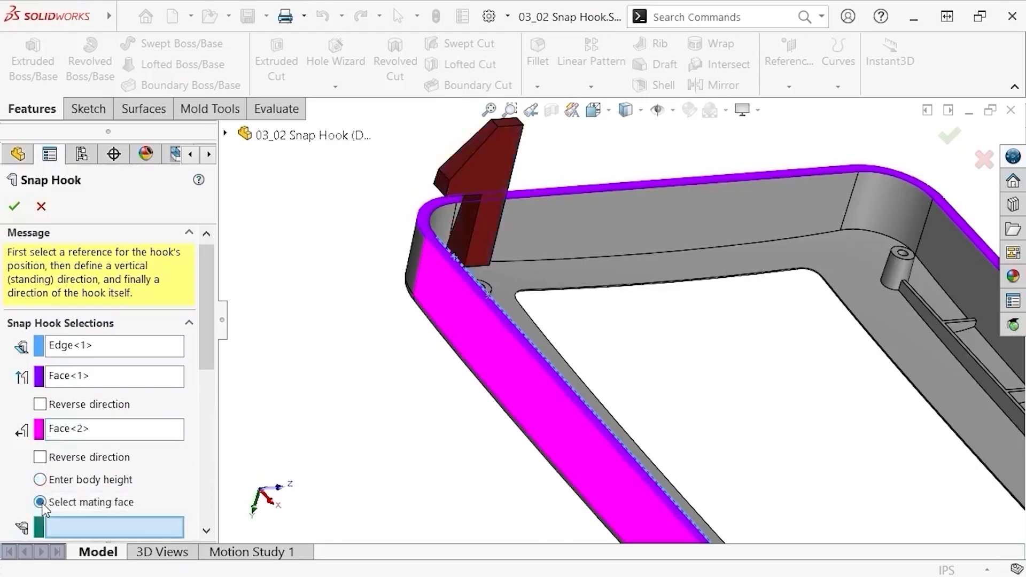
click(39, 502)
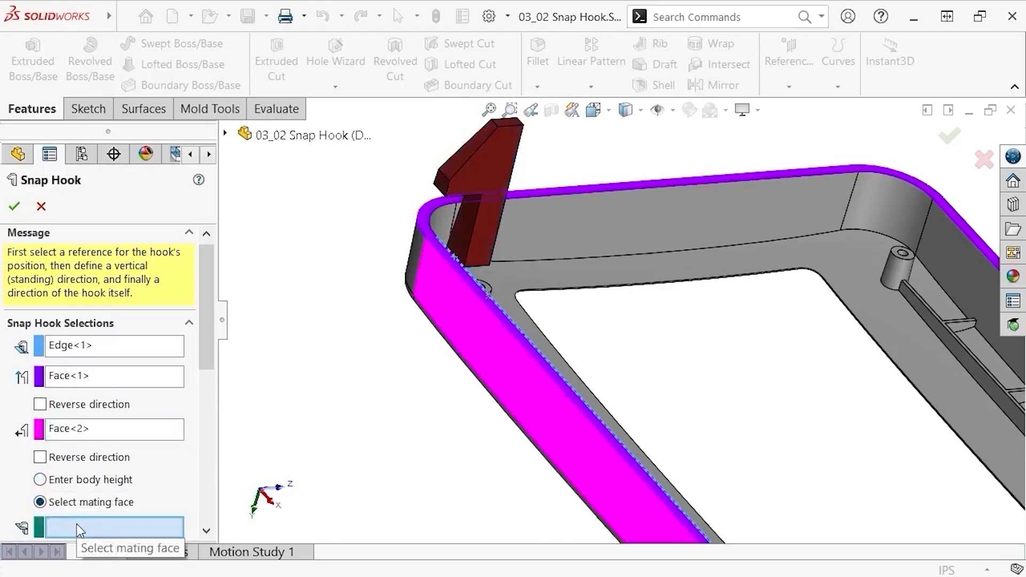
click(39, 480)
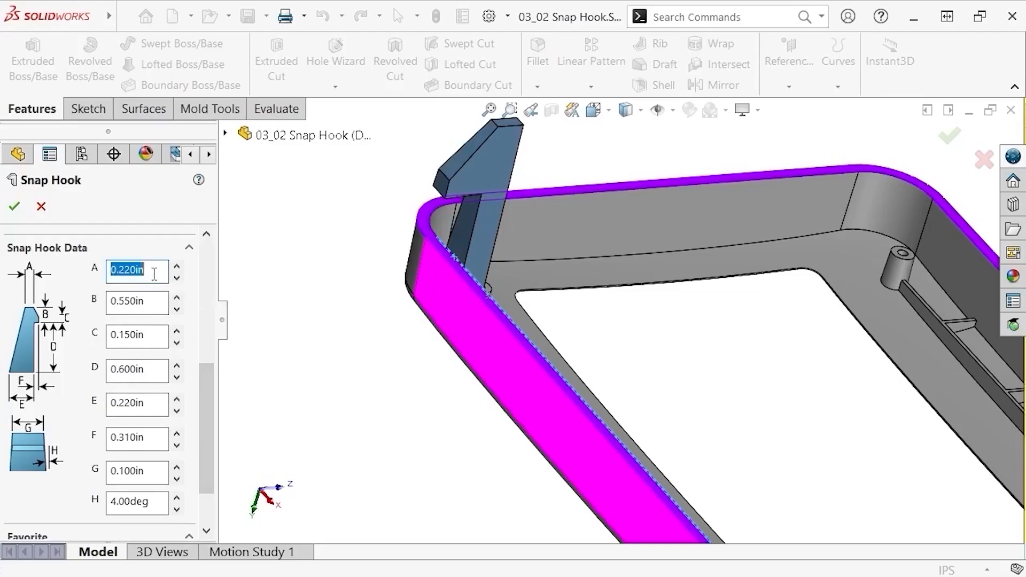
- Enter snap hook dimensions E 0.022in, F 0.010in, G 0.400in, H 0 degrees and accept
text(0.02)
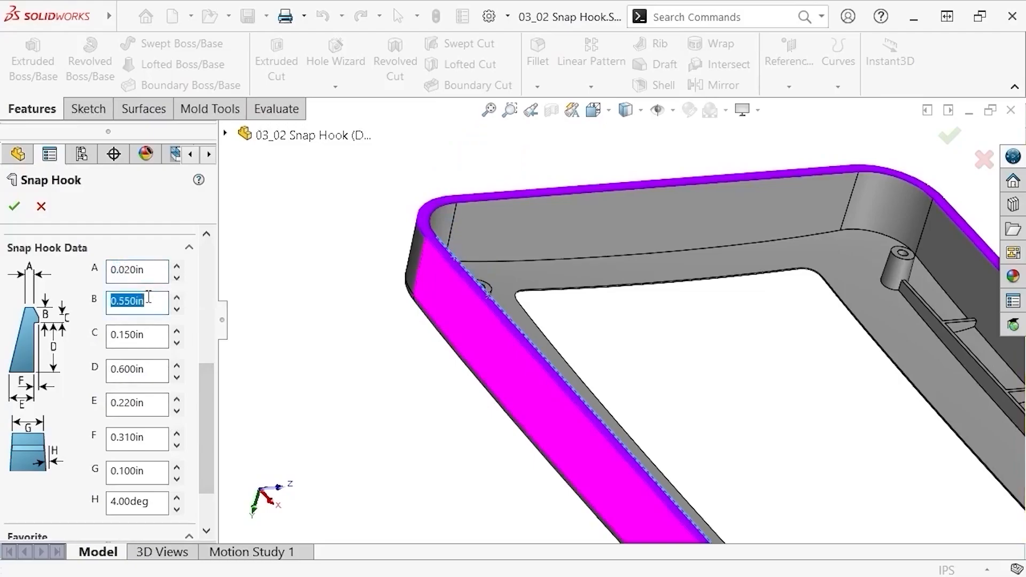
text(0.05)
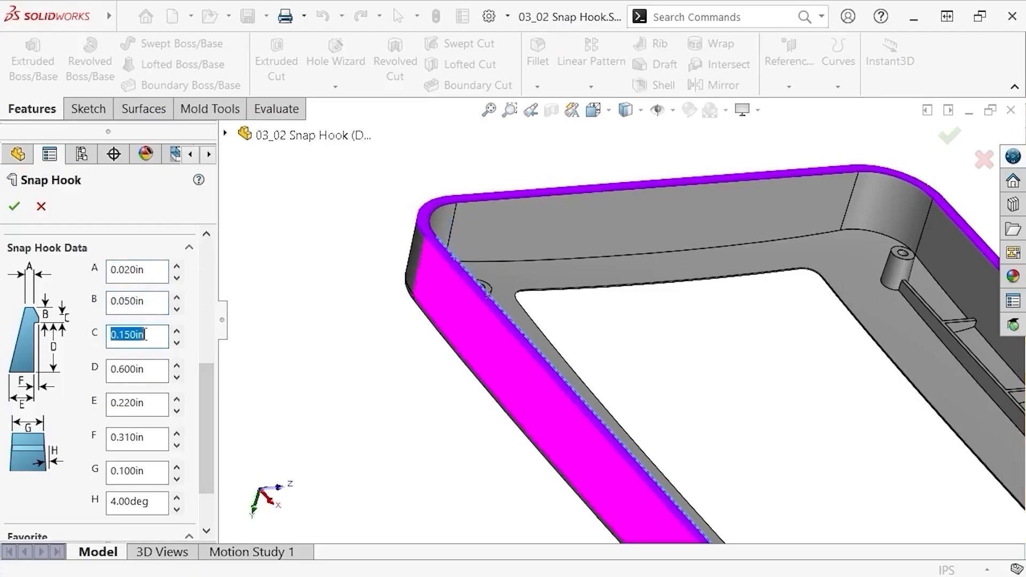
text(0)
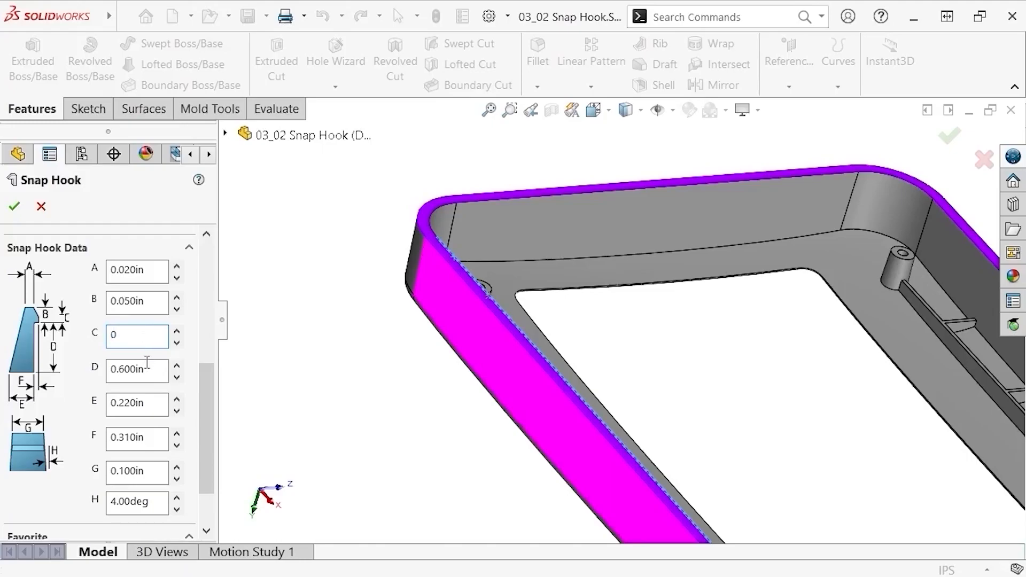
text(0.)
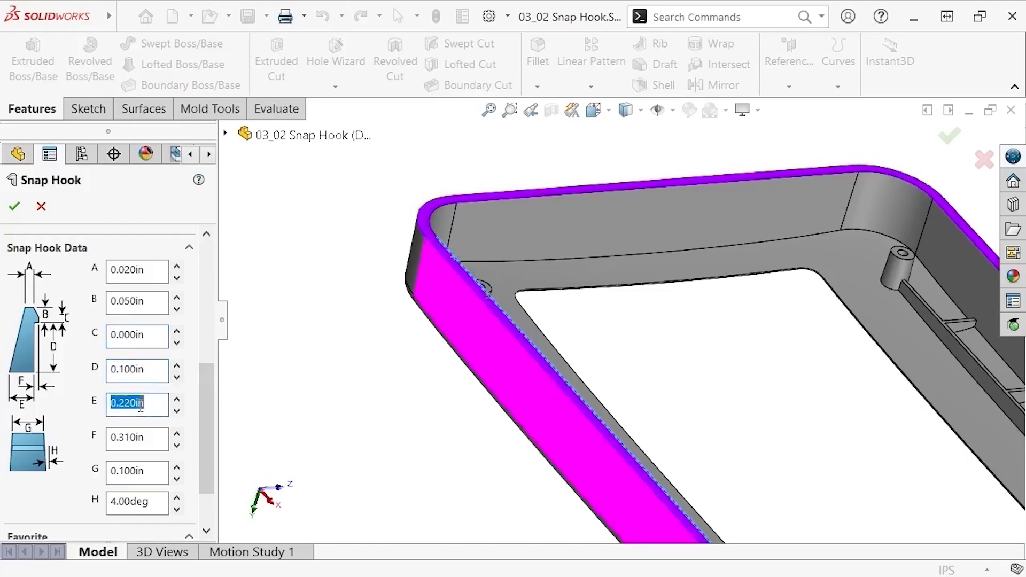
text(0.02)
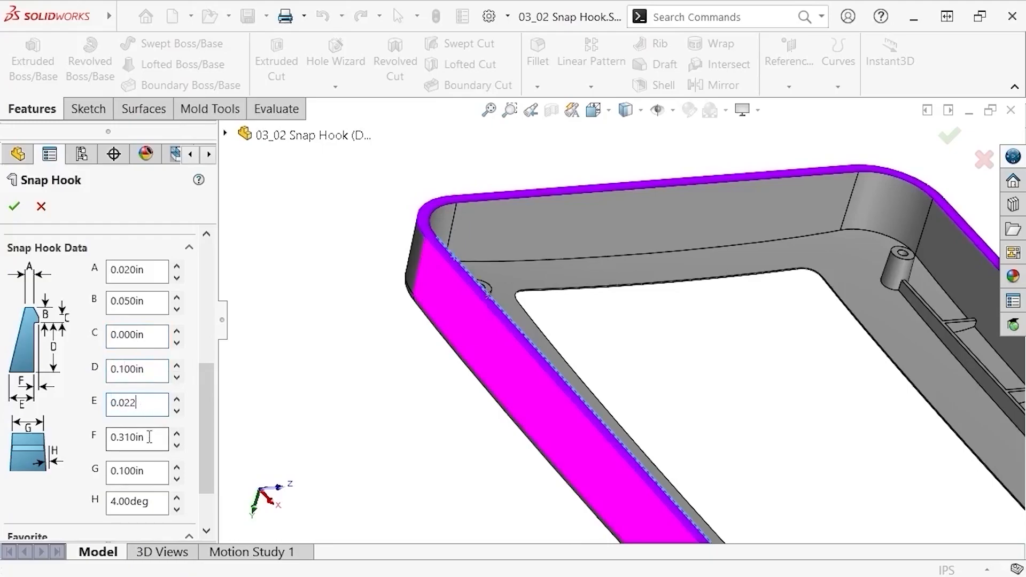
text(0.01)
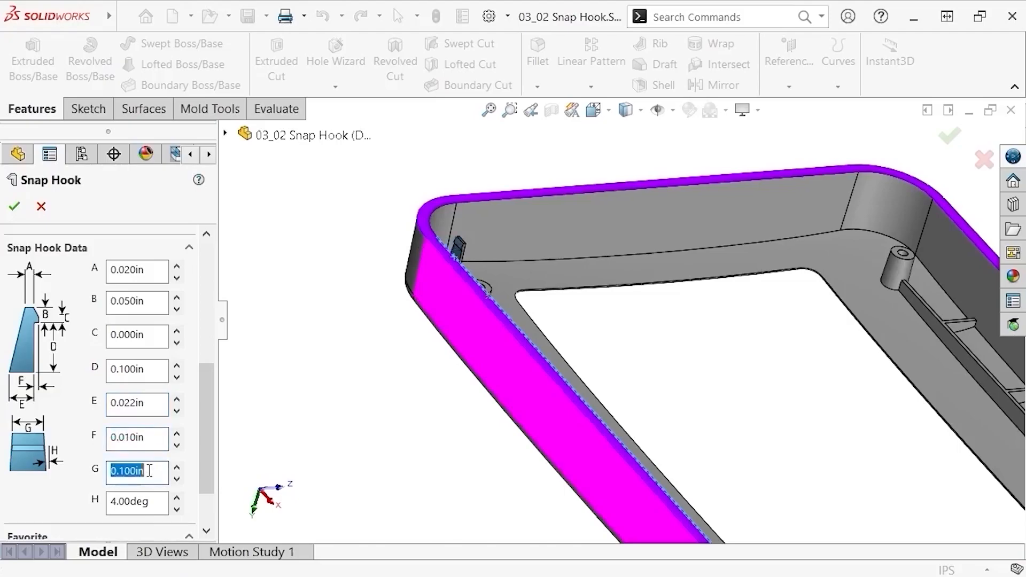
text(0.4)
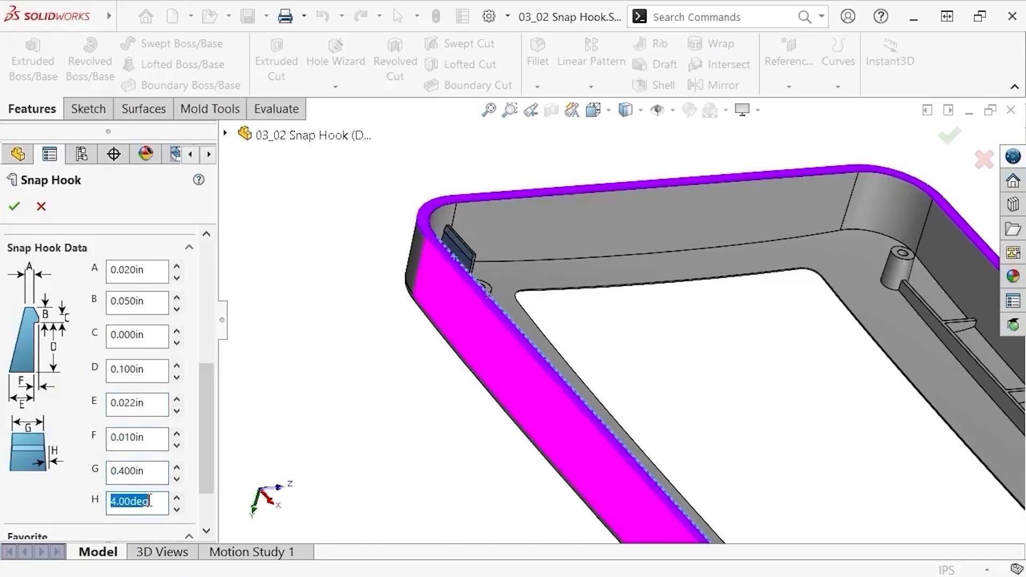
text(0)
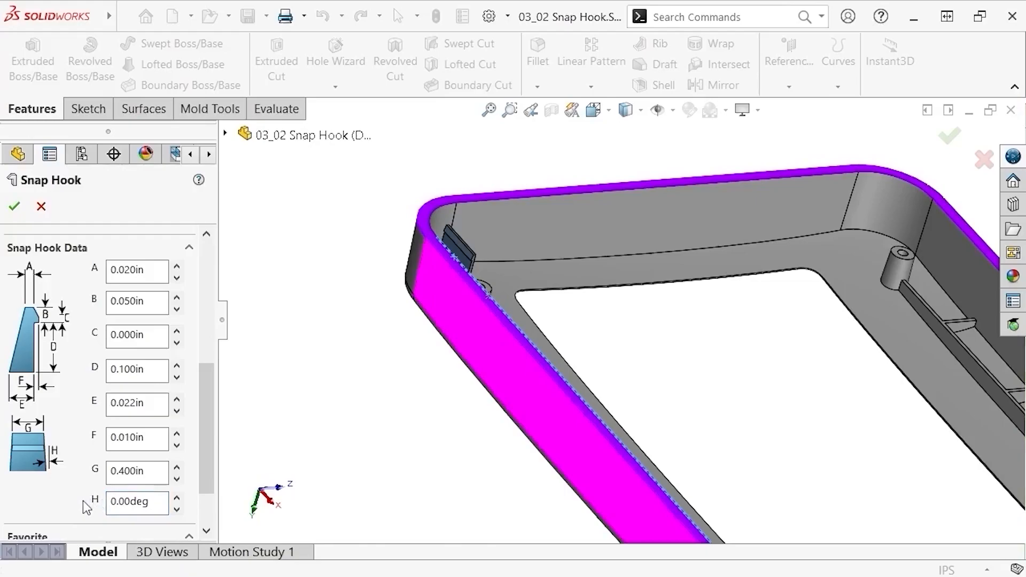
click(13, 207)
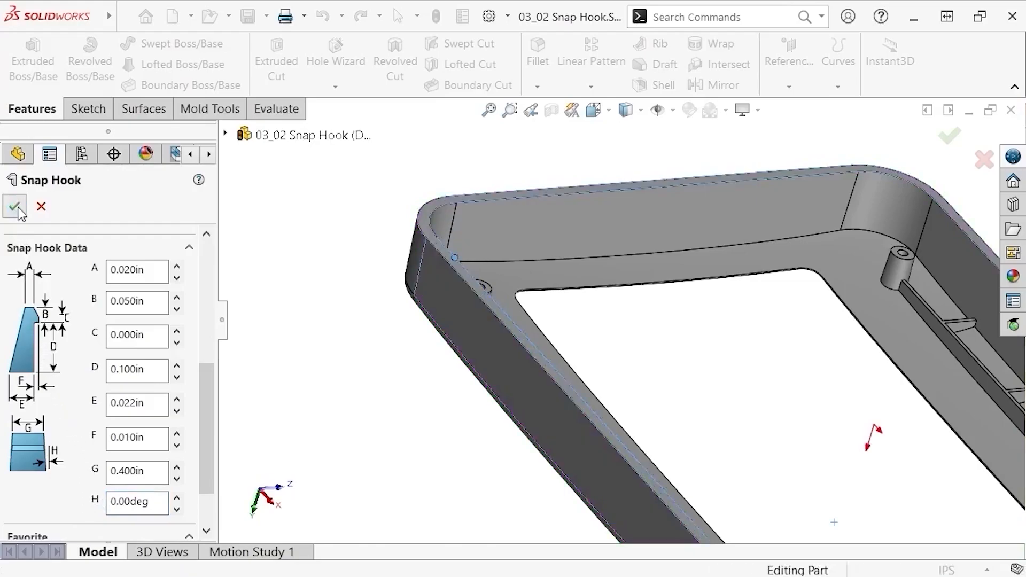
- Confirm the snap hook and expand Snap Hook1 in the FeatureManager tree
click(13, 206)
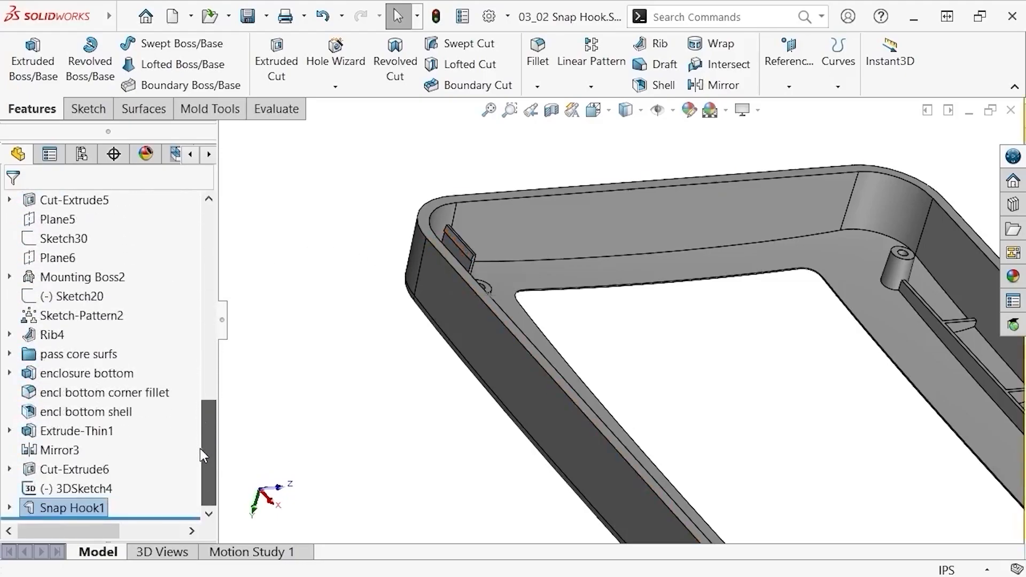
click(82, 488)
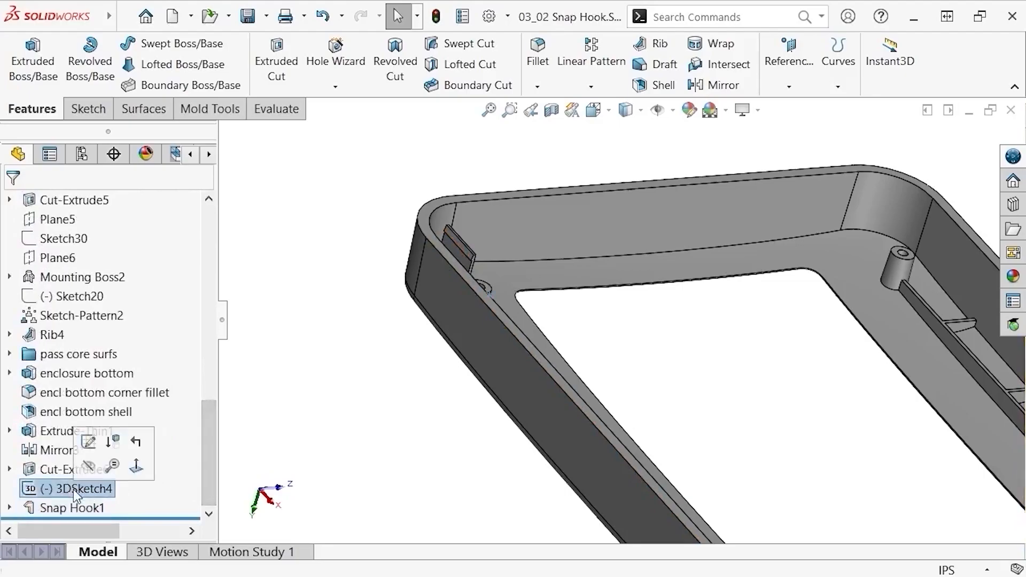
- Edit 3DSketch5, make the placement point coincident with the rim edge, and exit
right_click(67, 488)
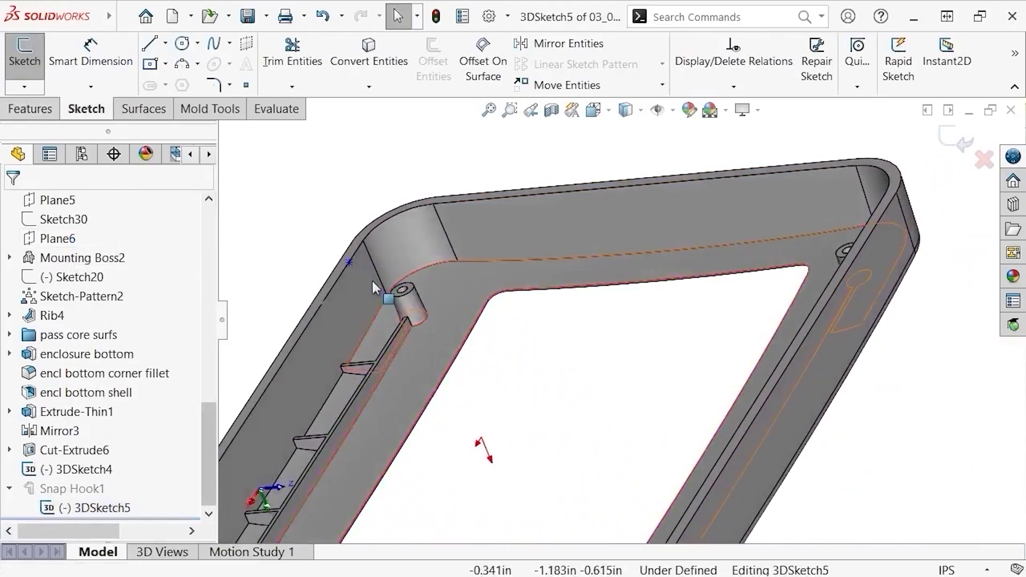
click(348, 262)
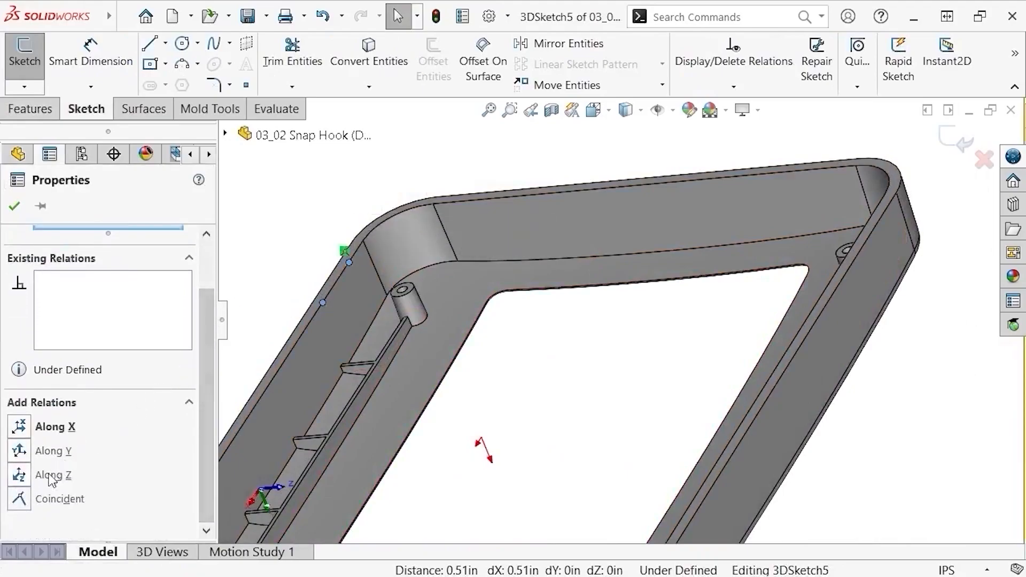
click(59, 499)
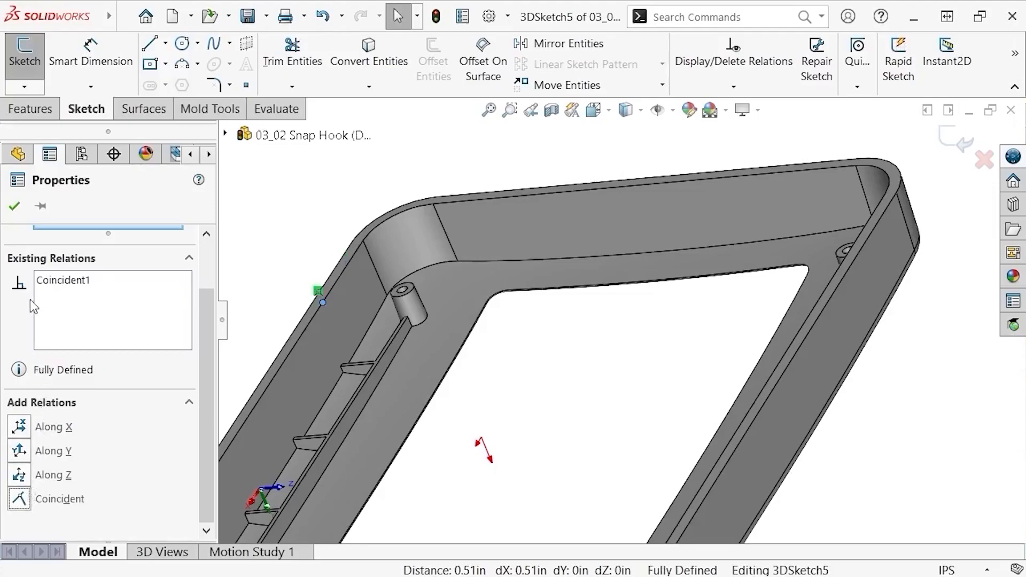
click(49, 154)
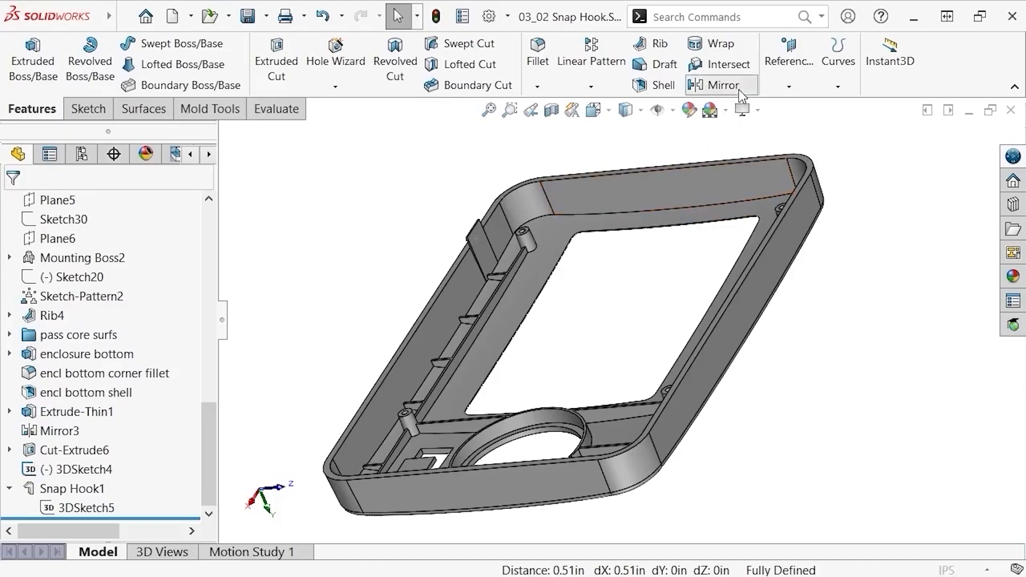
- Start a Mirror using Front Plane and Right Plane as the two mirror planes
click(720, 85)
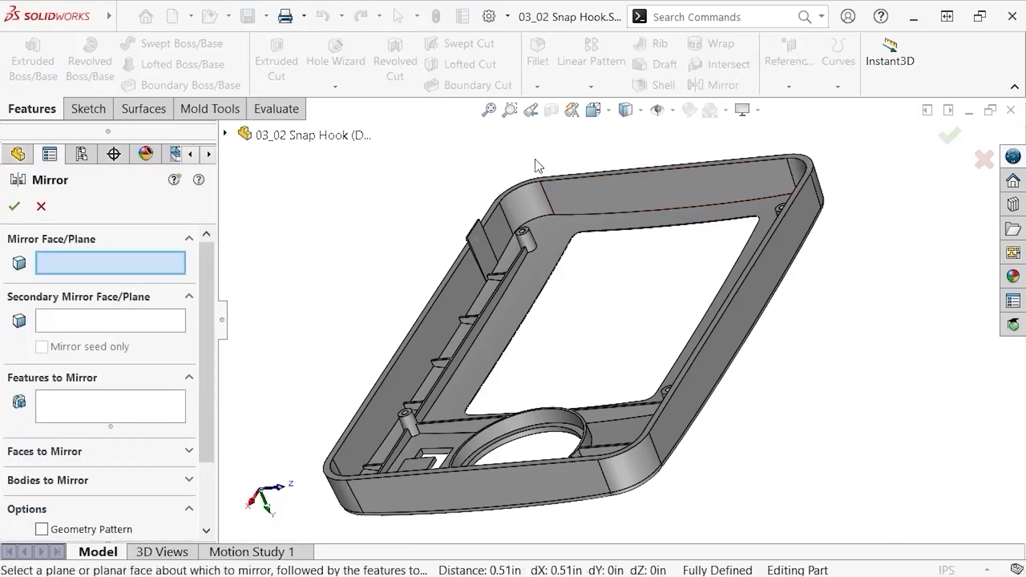
mouse_move(230, 139)
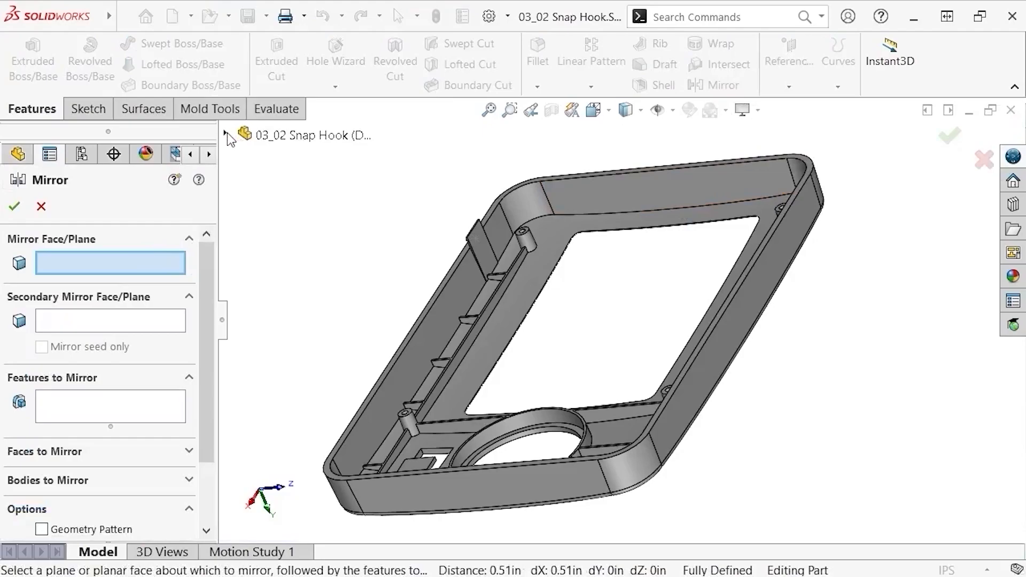
click(320, 269)
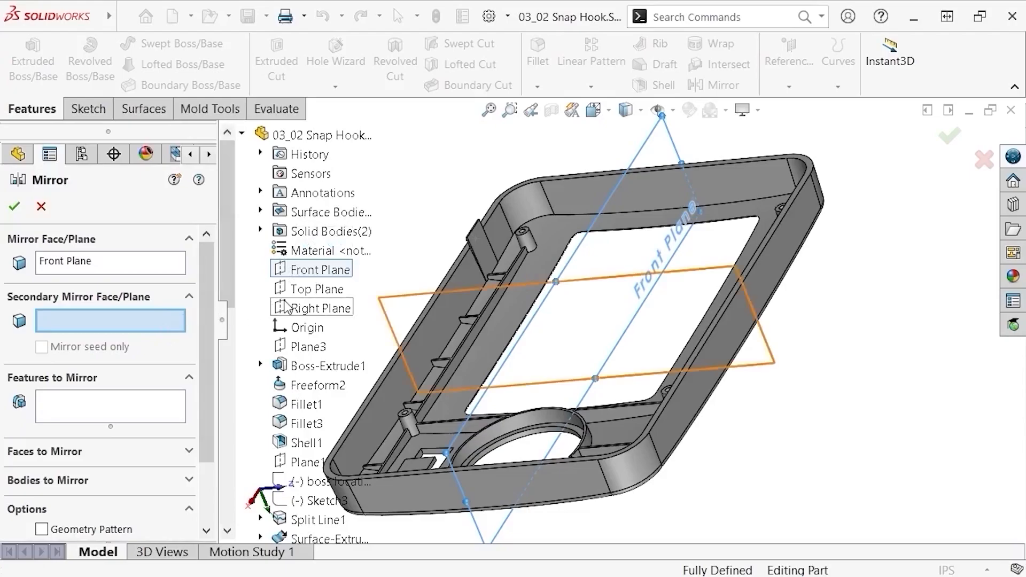
click(318, 308)
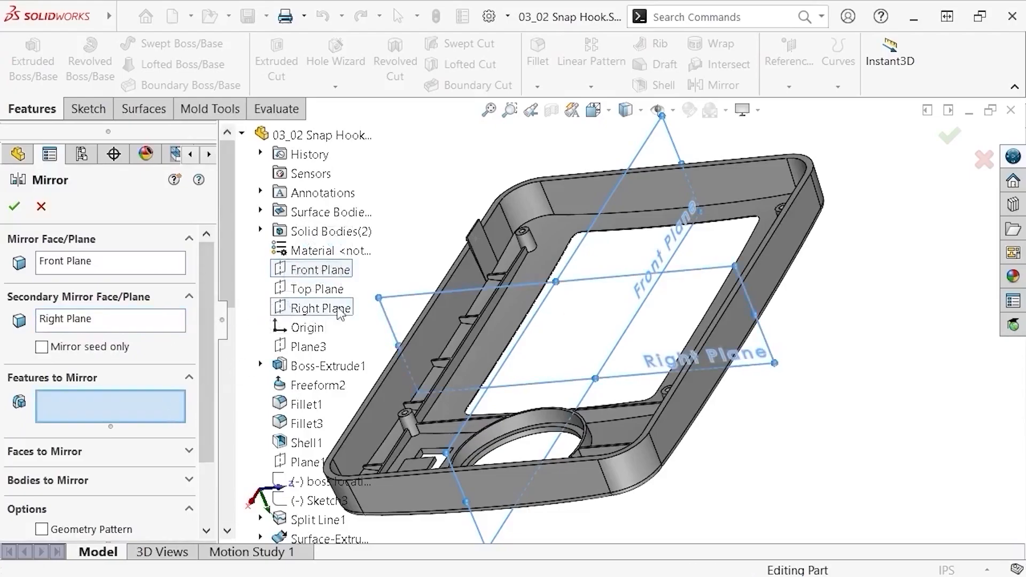